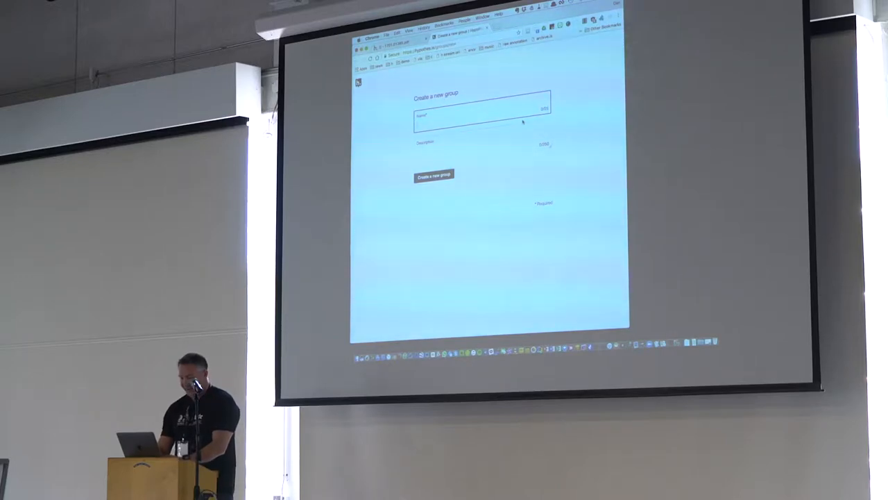
Name the new group 'Physics Club' and create it
text(Physics Club)
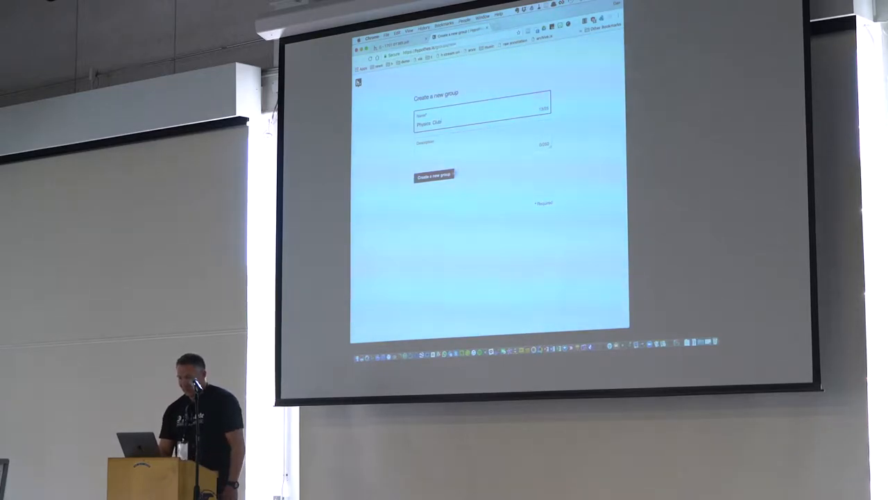
click(434, 175)
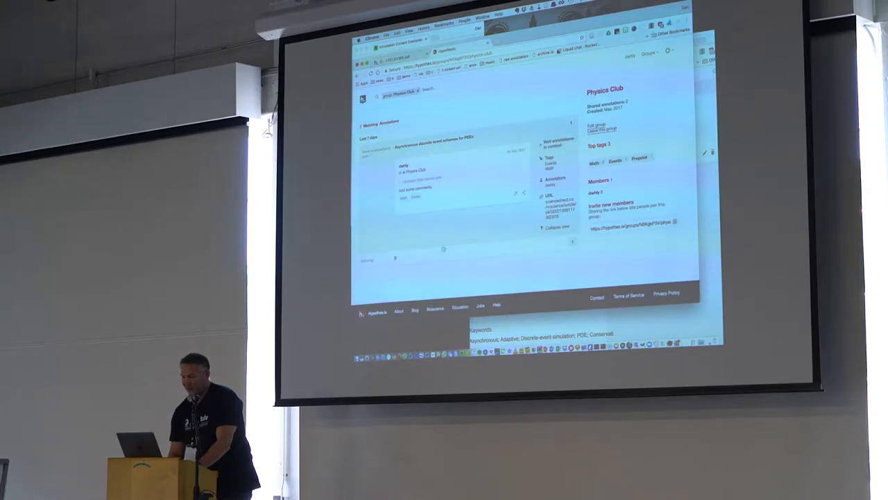
Scroll through the Physics Club group's annotation list
scroll(down, 3)
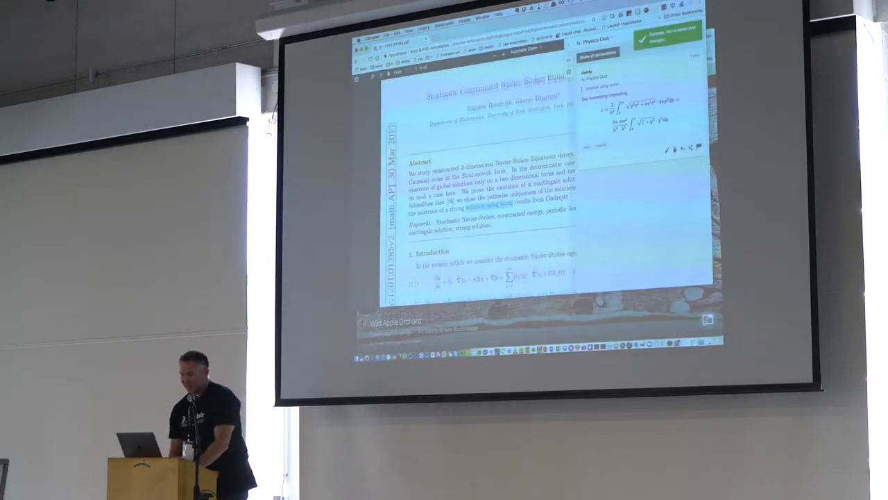
Scroll the Navier–Stokes paper to view the equation annotation alongside
scroll(down, 3)
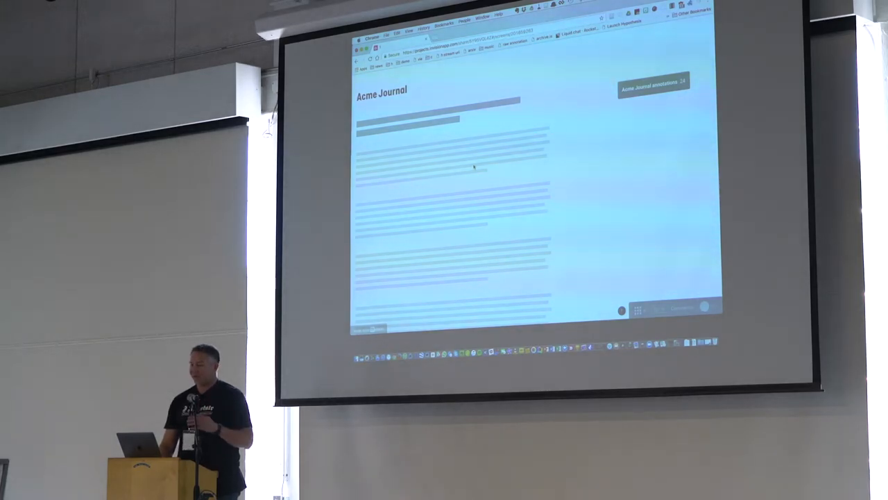
Show the Acme Journal annotations sidebar with highlighted passages in the article text
click(654, 80)
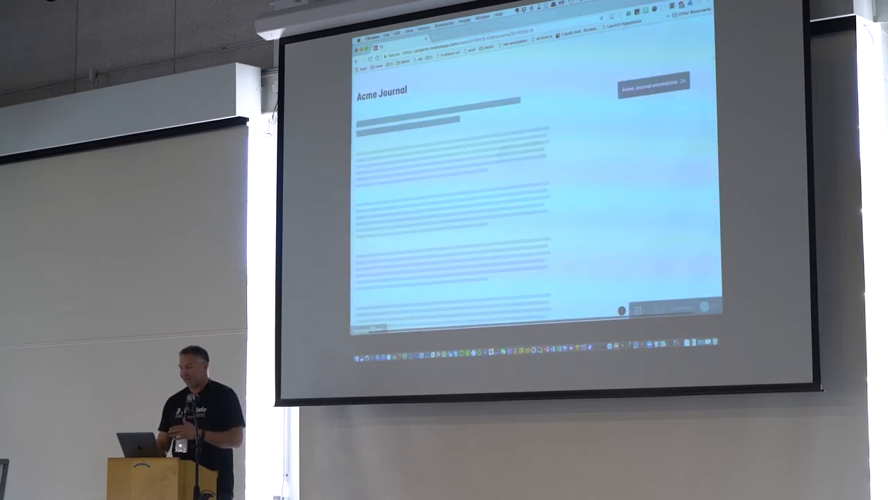
click(652, 84)
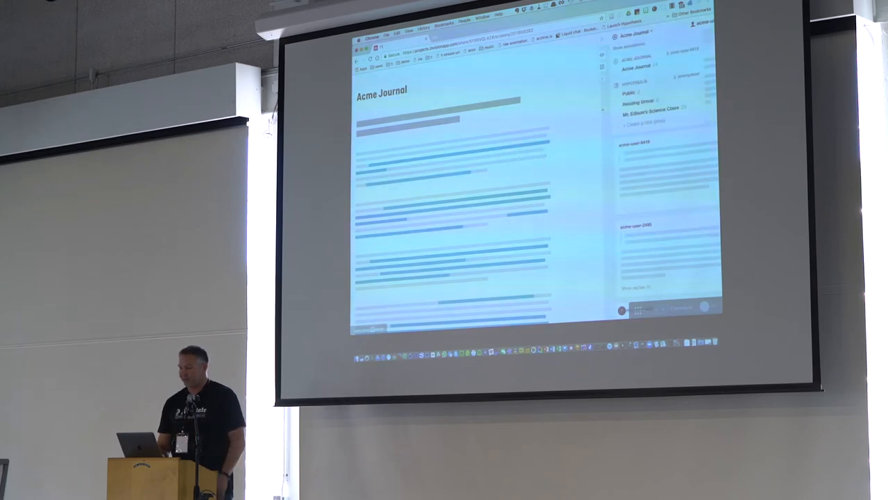